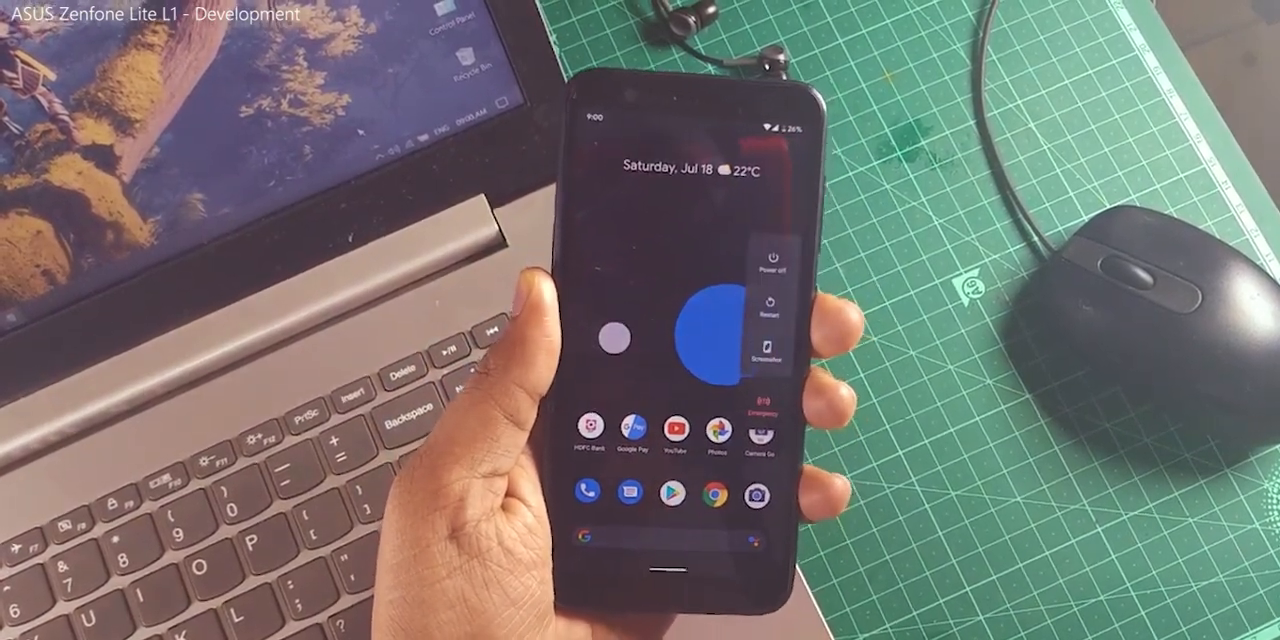
Choose Restart from the Android power menu to reboot the phone.
click(768, 310)
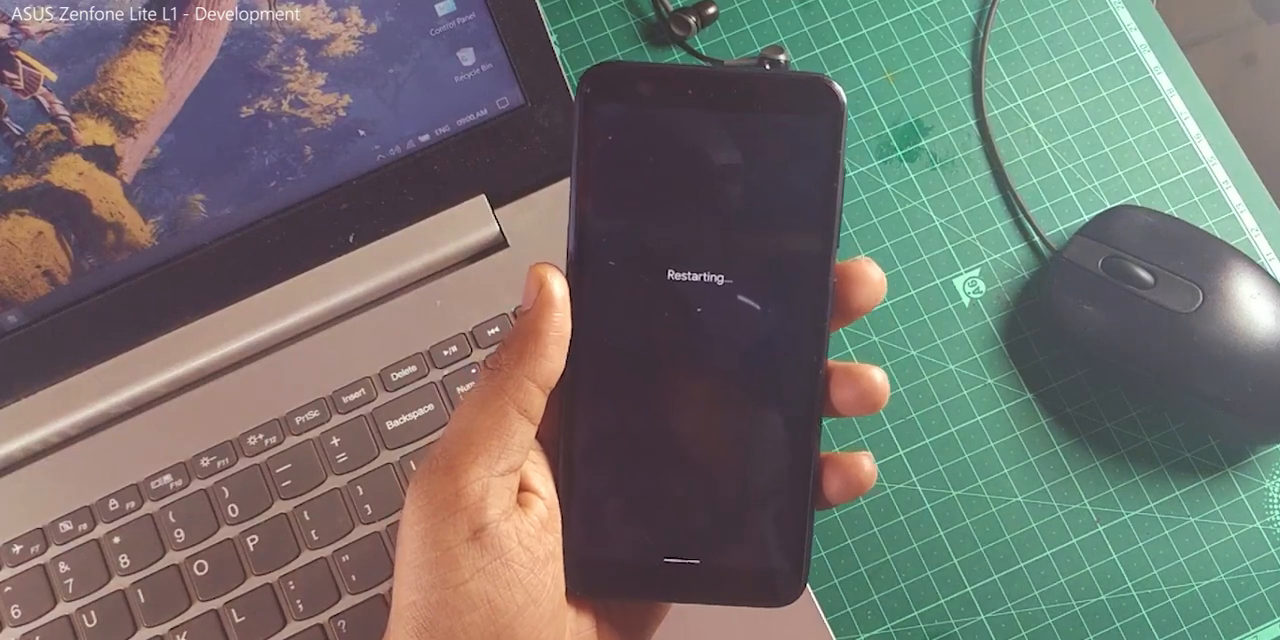